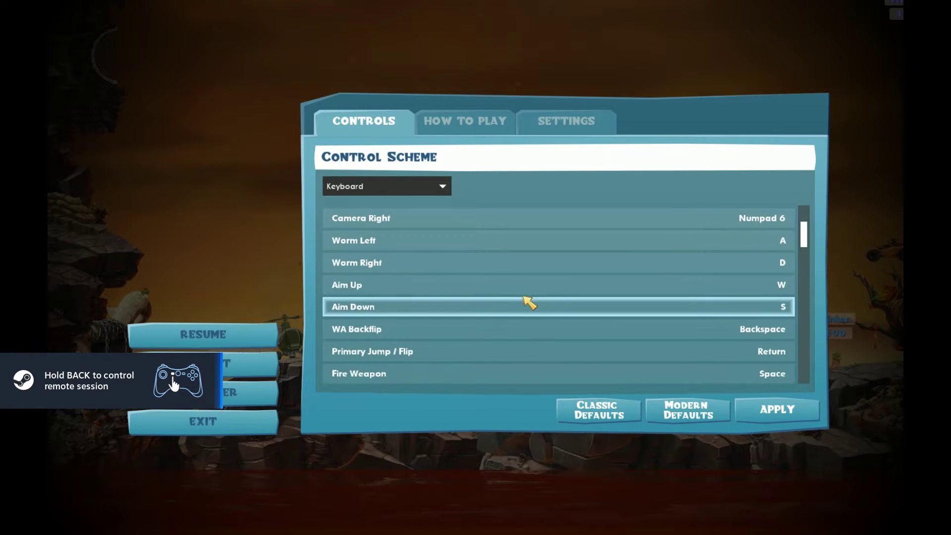
scroll(down, 3)
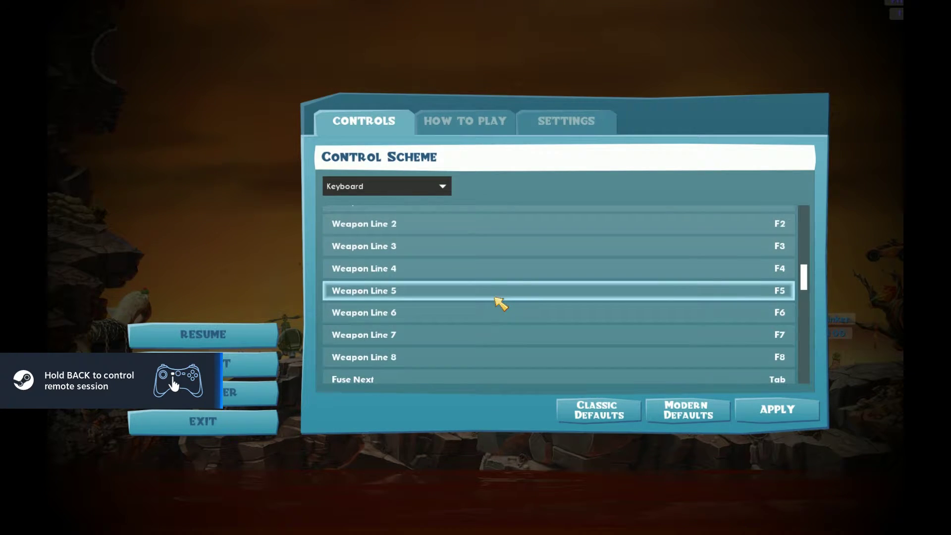
scroll(down, 3)
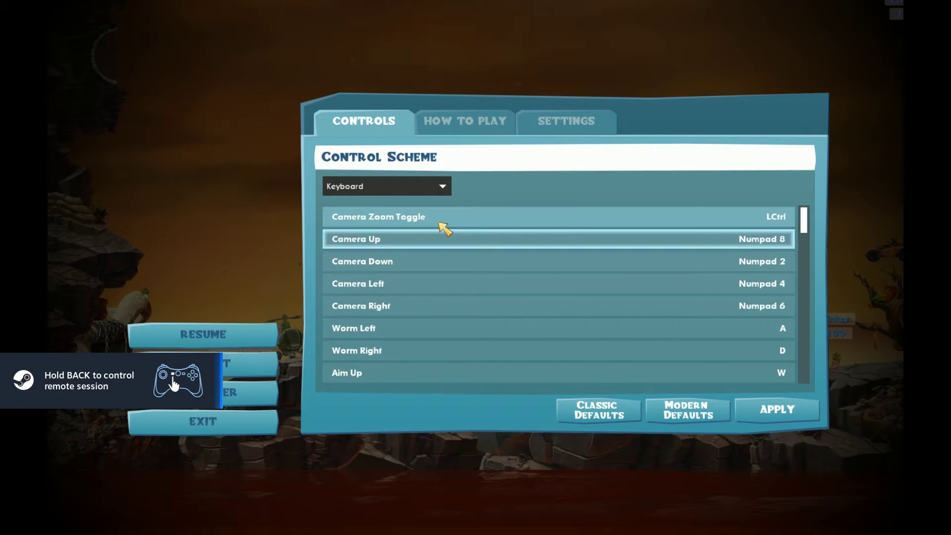
scroll(down, 3)
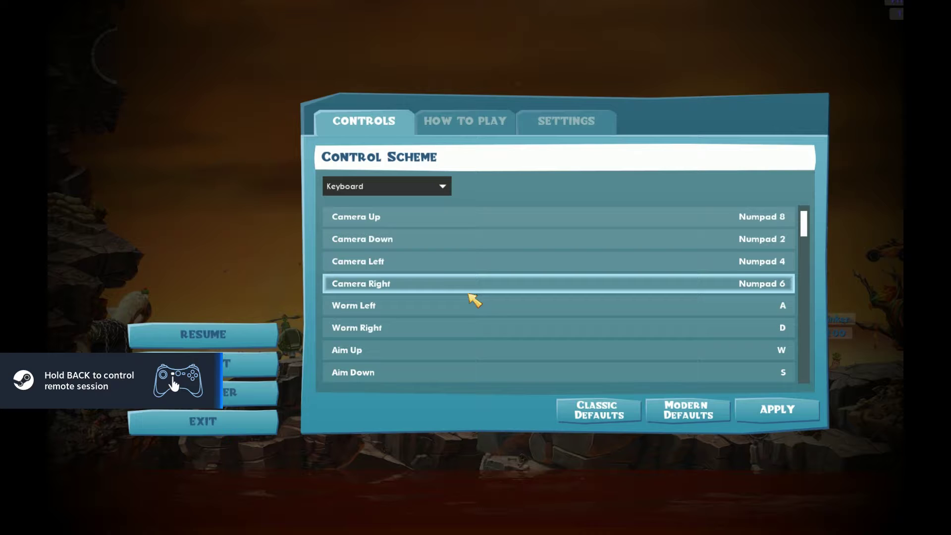
scroll(down, 3)
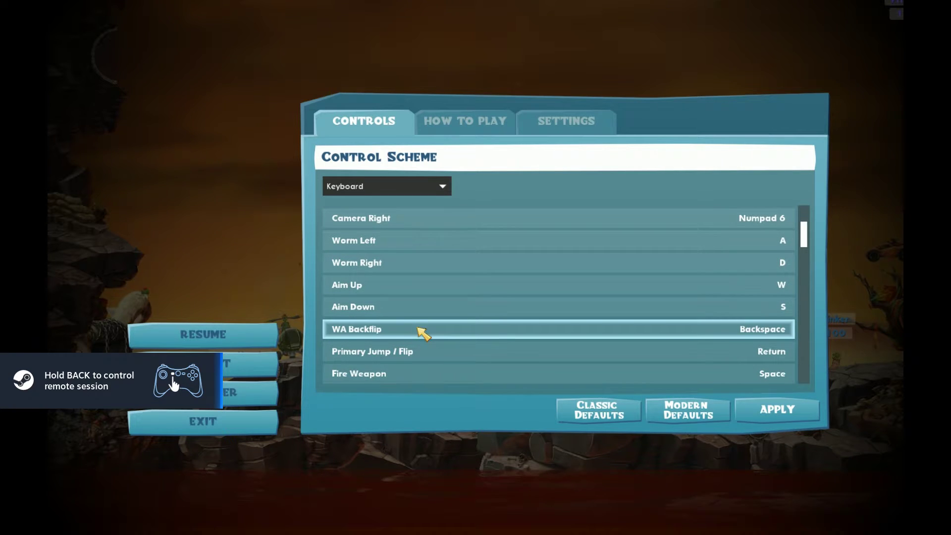
mouse_move(451, 333)
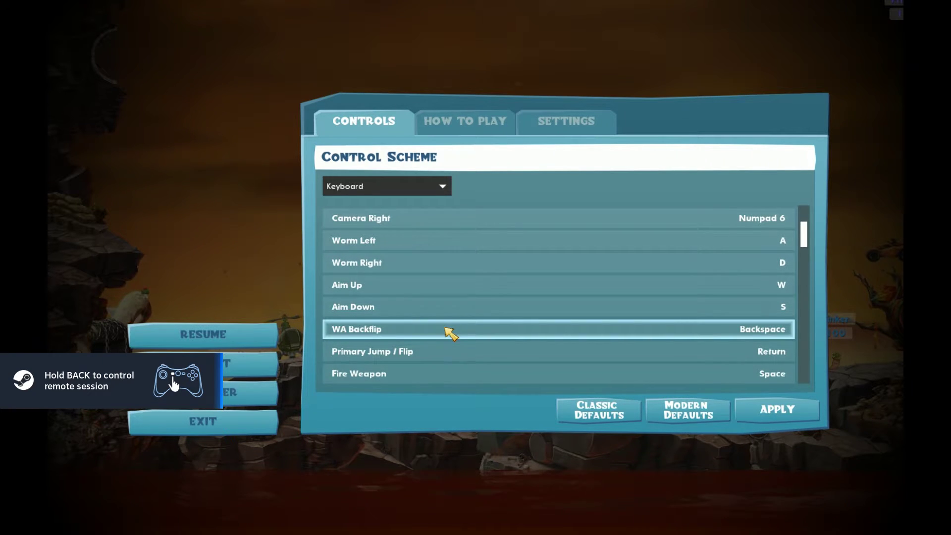
scroll(down, 3)
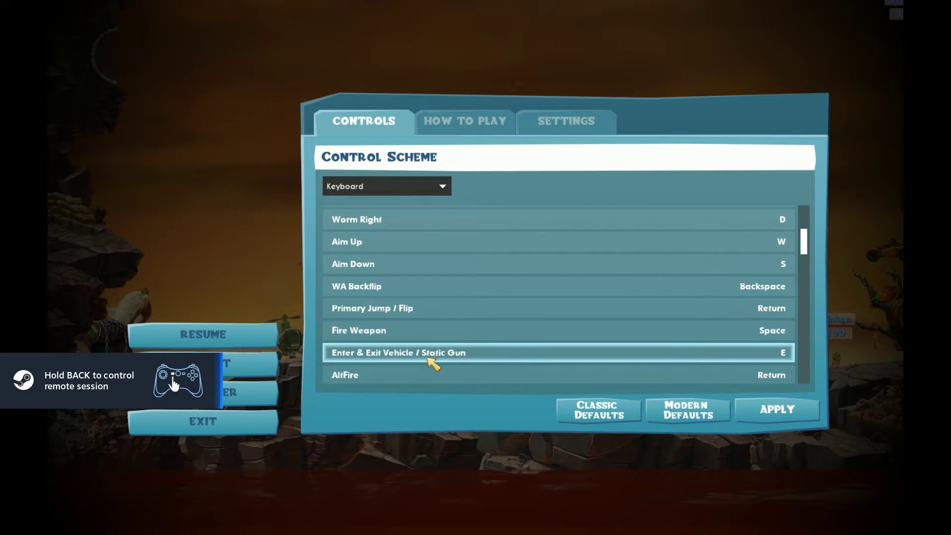
scroll(down, 3)
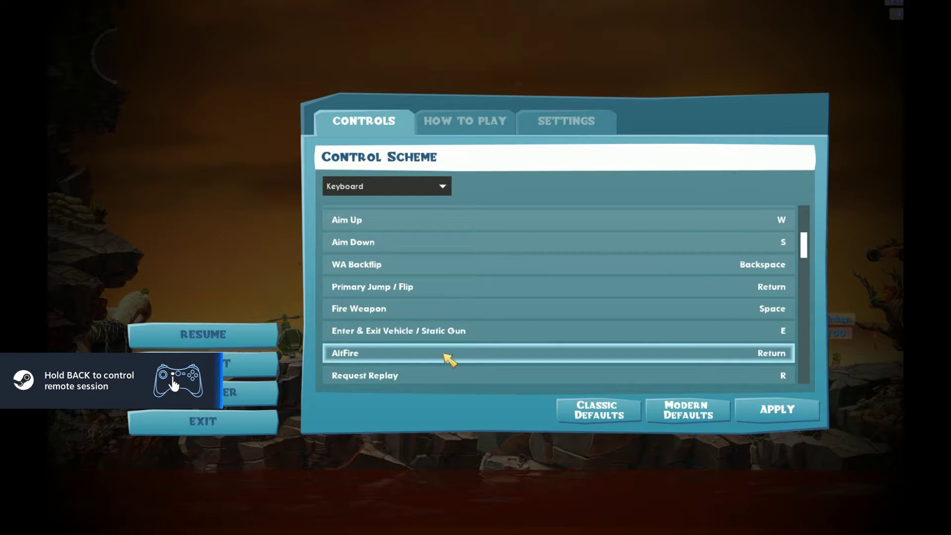
mouse_move(438, 356)
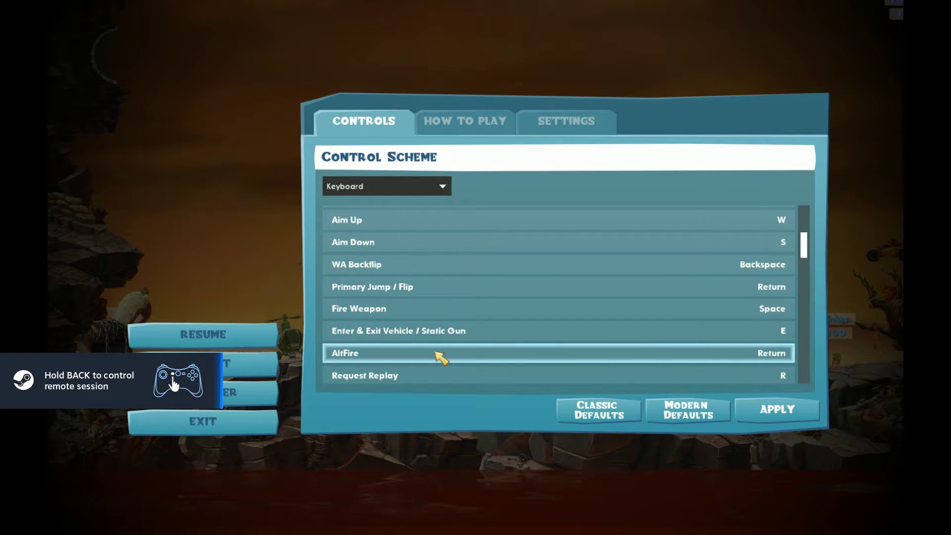
mouse_move(447, 366)
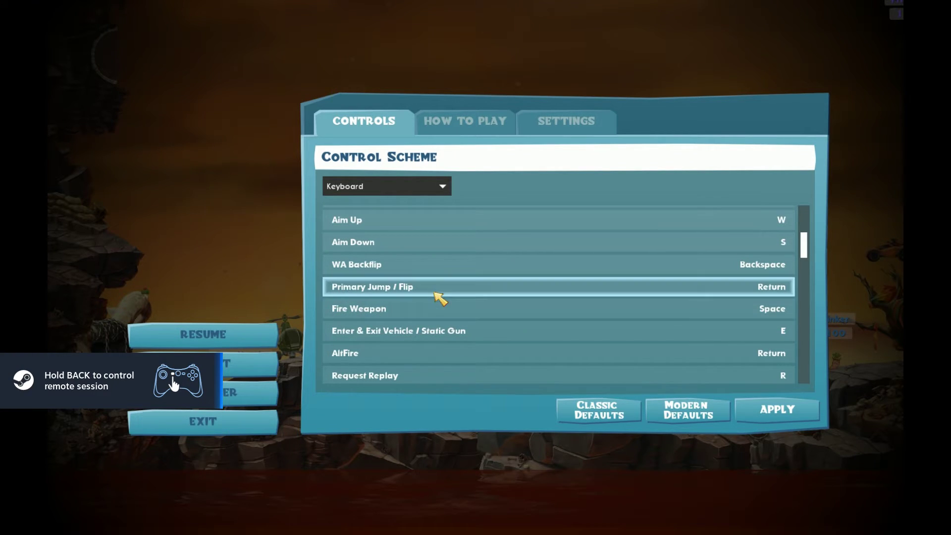
mouse_move(437, 290)
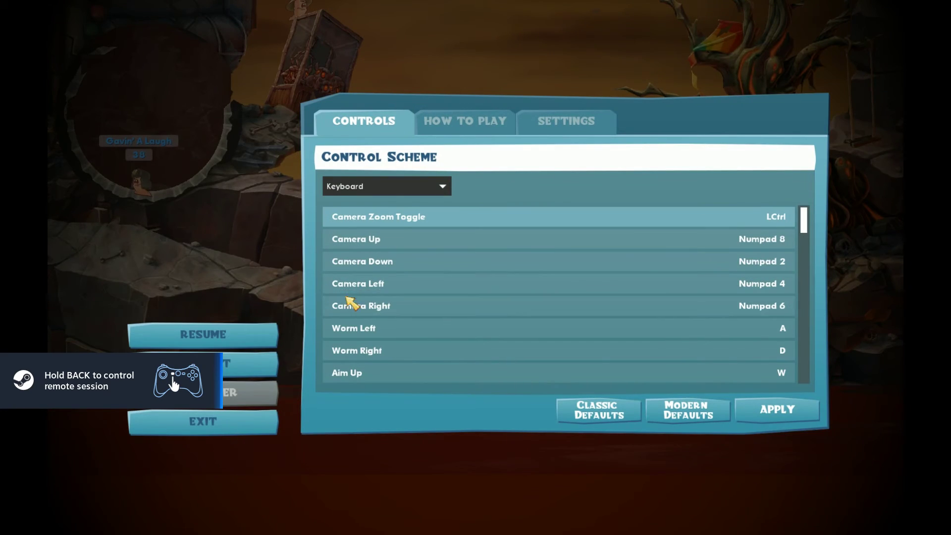
scroll(down, 3)
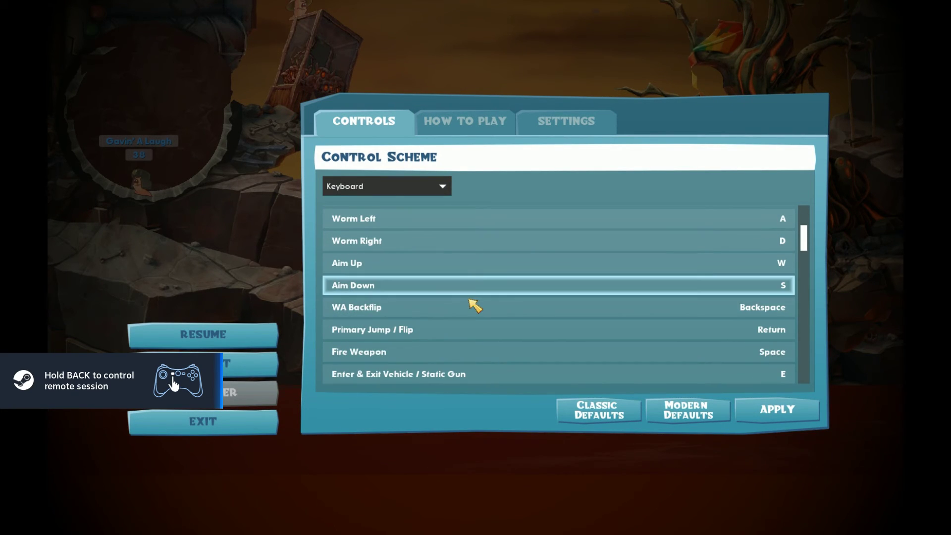
scroll(down, 3)
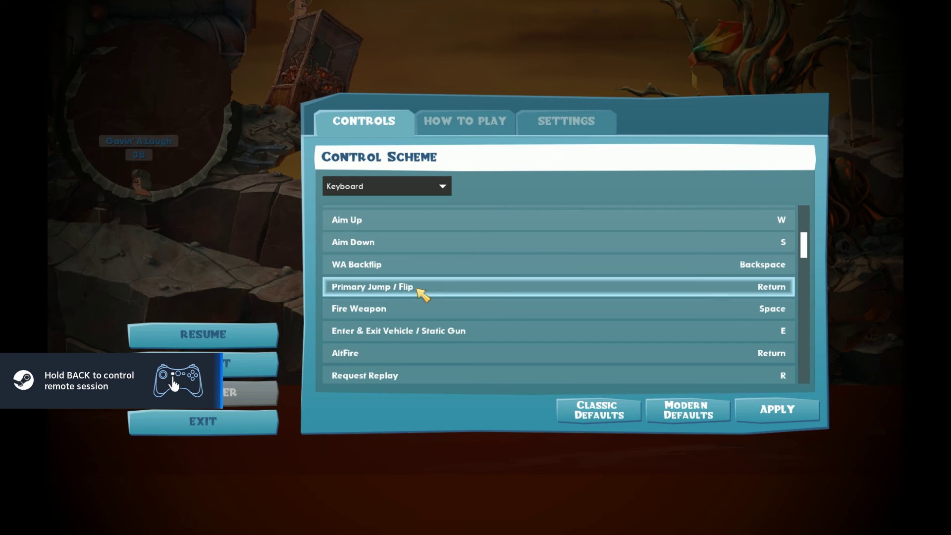
scroll(down, 3)
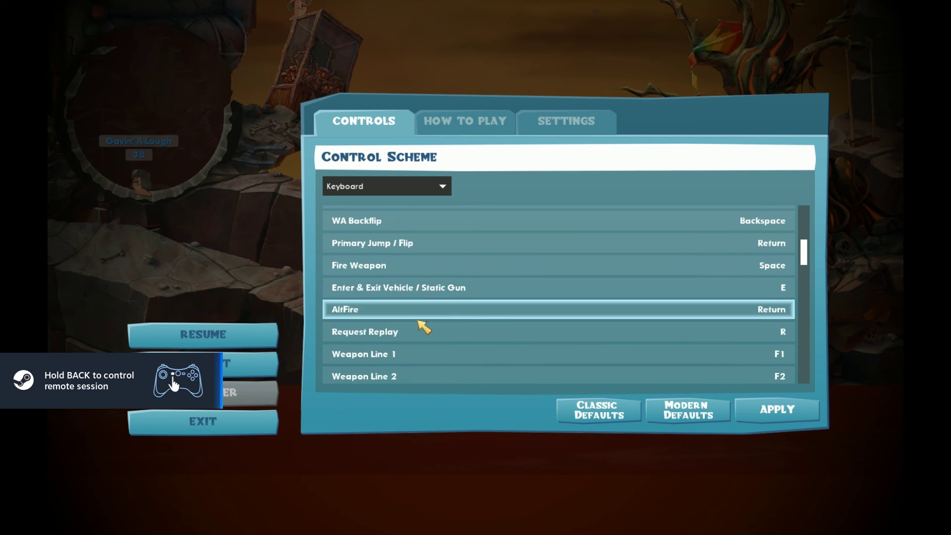
scroll(down, 3)
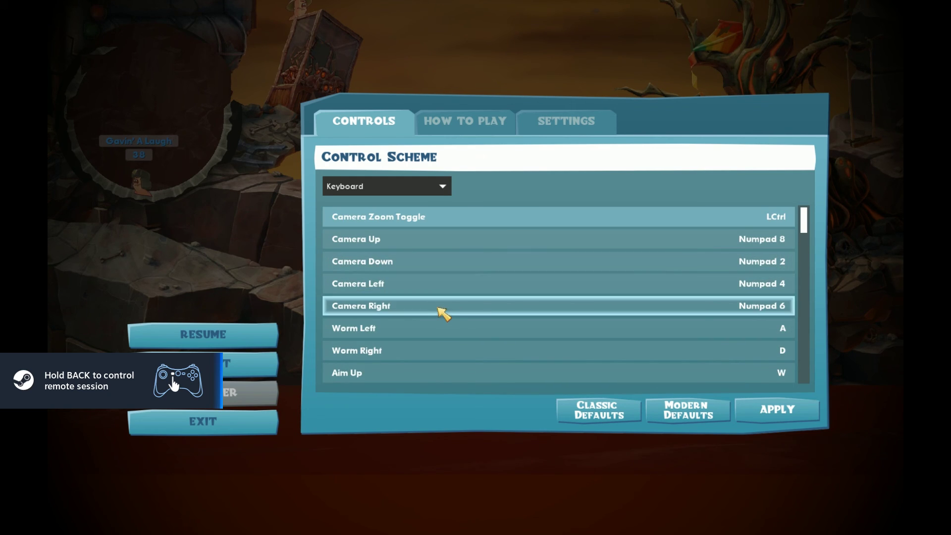
scroll(down, 3)
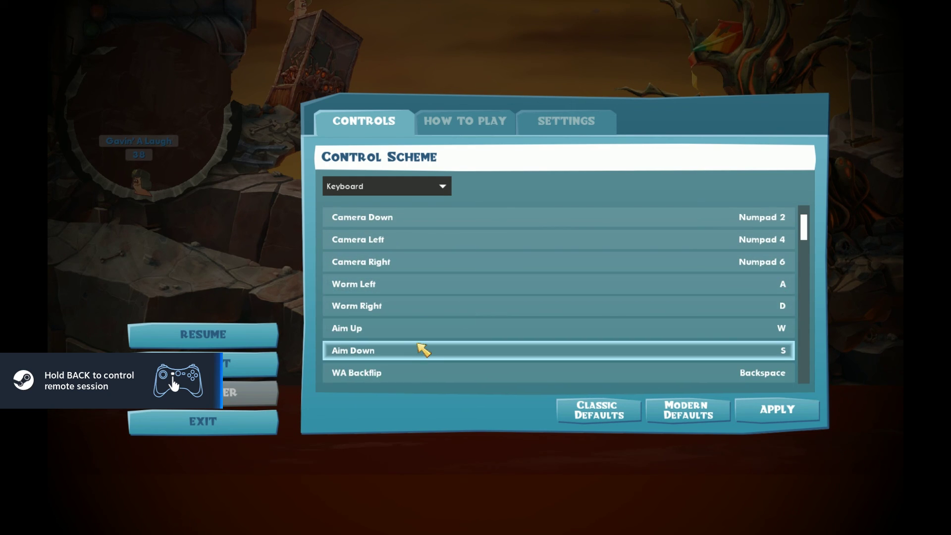